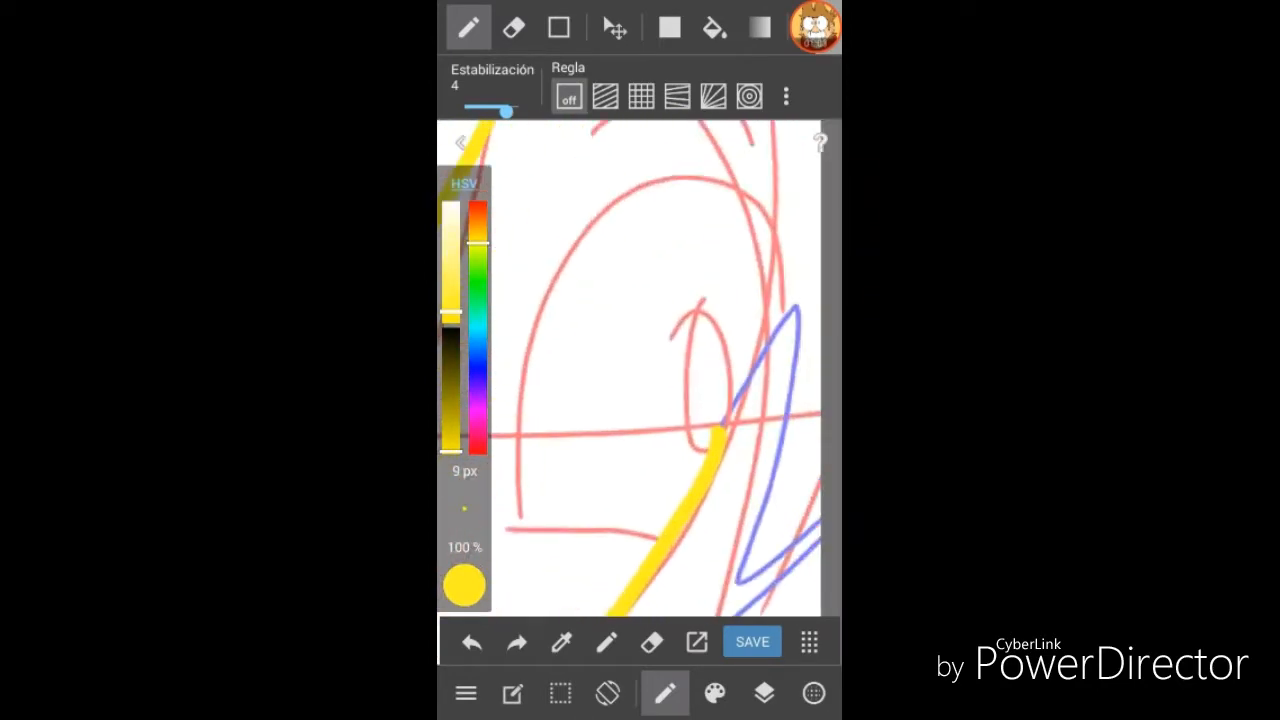
Step: Ink the head and hair in yellow over the sketch, then fade the sketch layer to 51% opacity
click(514, 27)
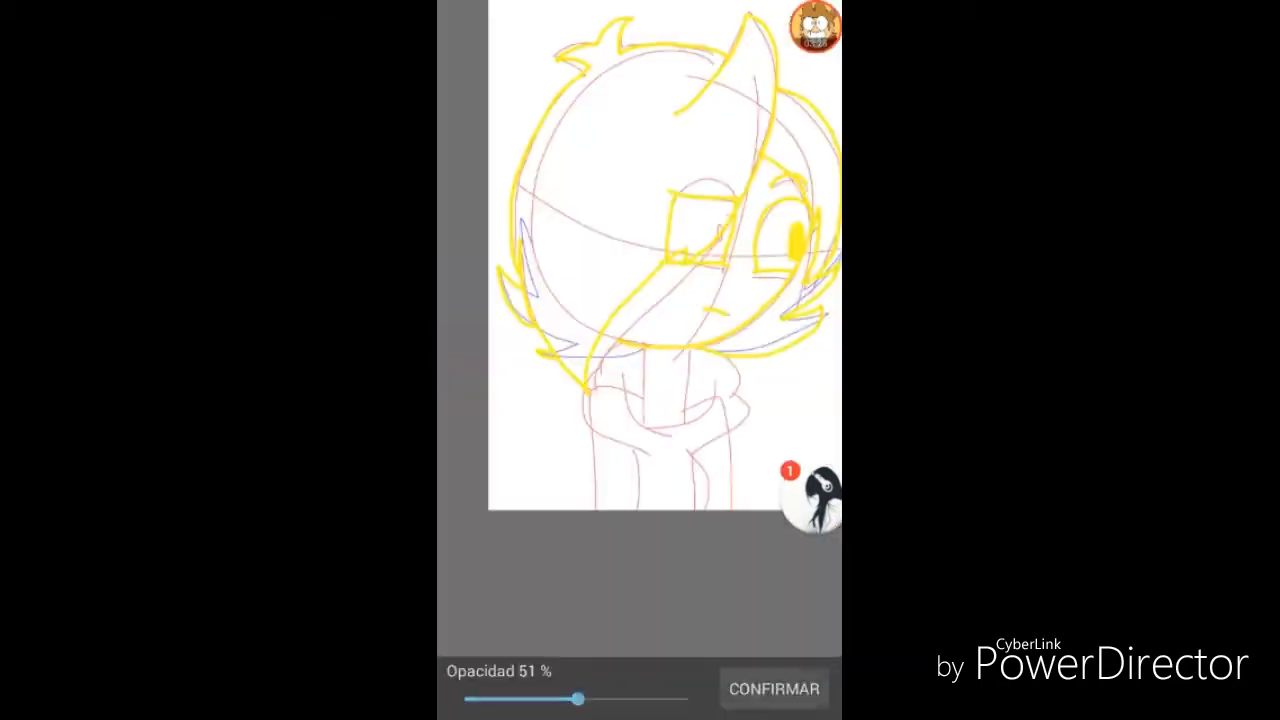
Step: Fill the hair with dark purple and the eye with black plus a white highlight
click(776, 688)
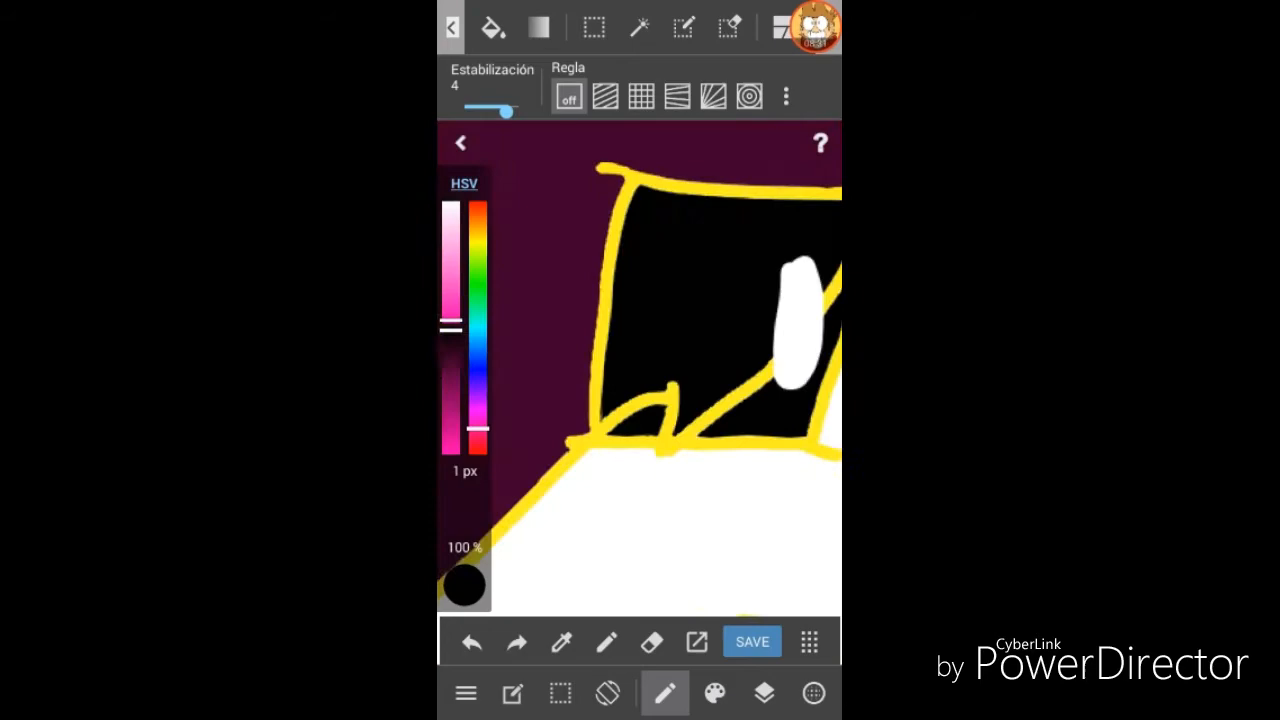
Step: Brush the body yellow with brown shading, then magic-wand select a region along its edge
click(641, 27)
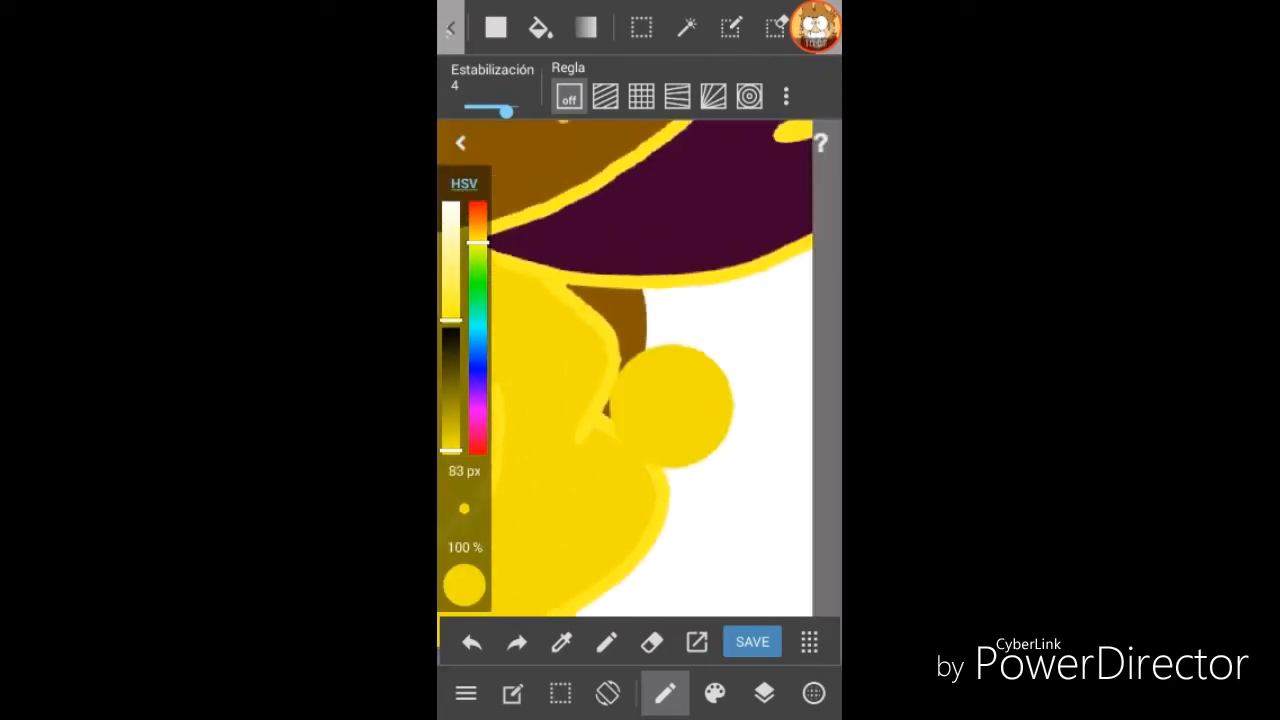
click(666, 693)
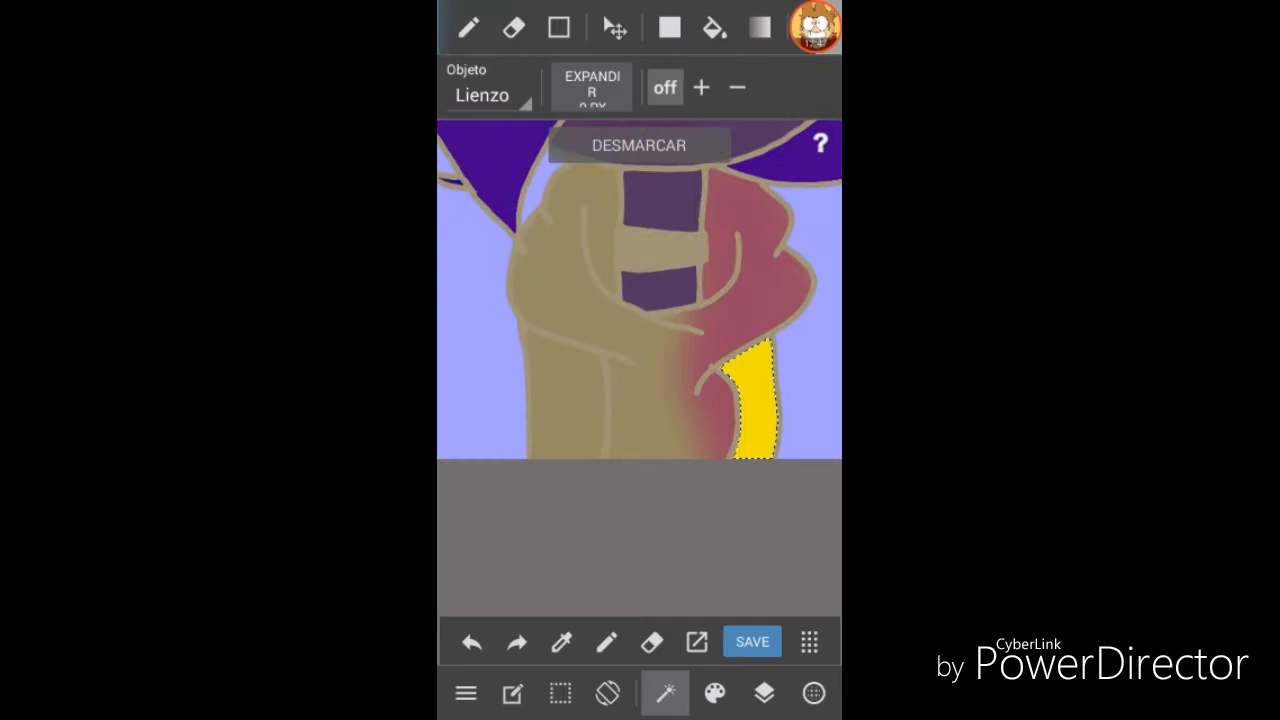
Step: Add layer Capa3 above the character and select the figure's outline
click(763, 693)
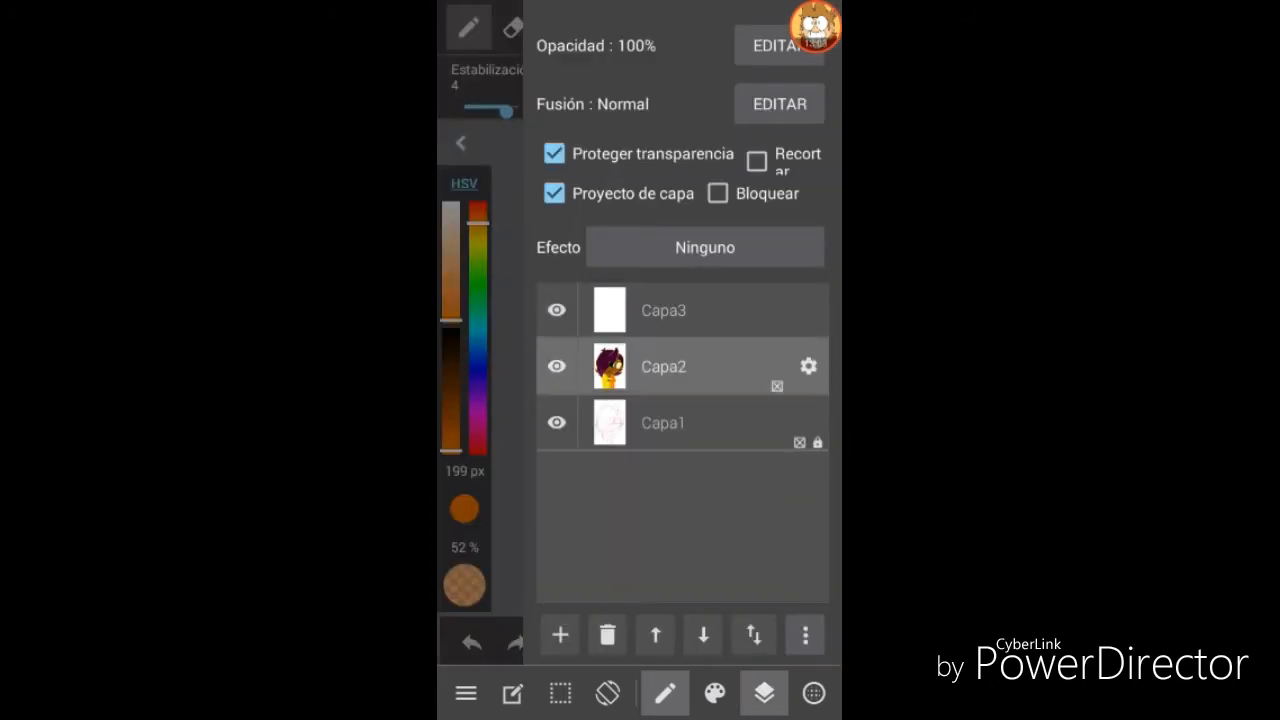
click(763, 693)
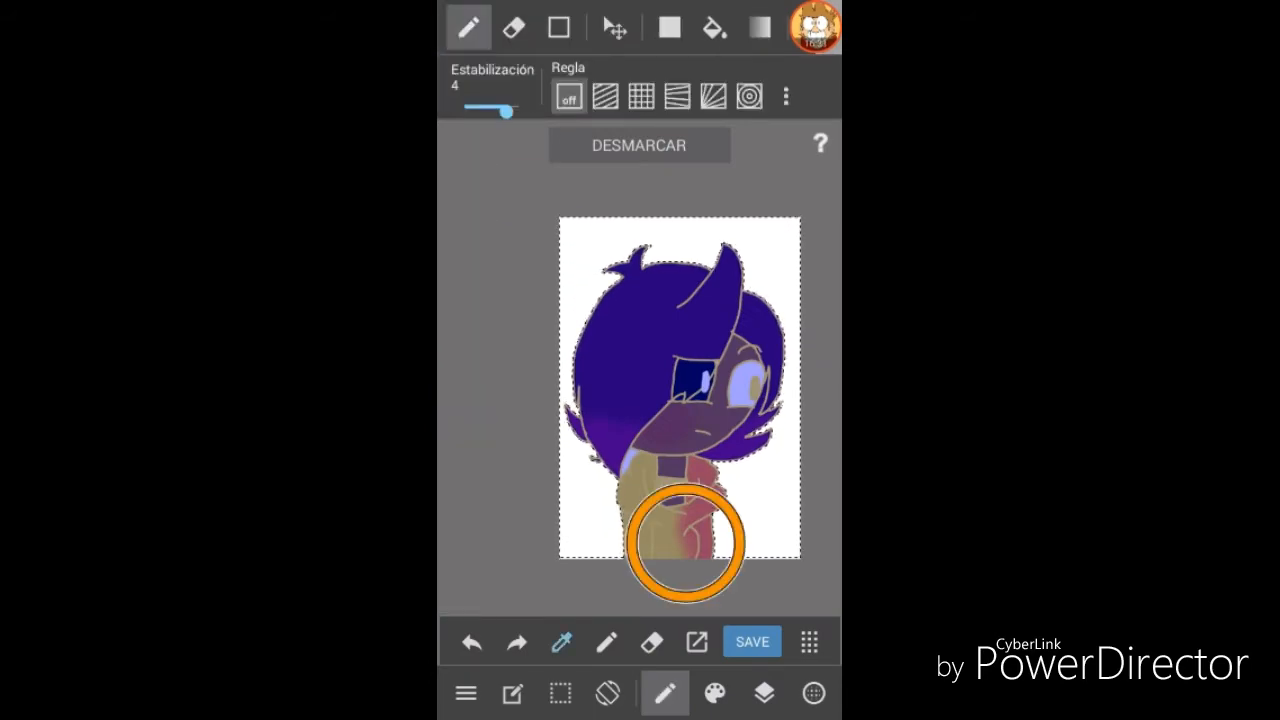
click(714, 693)
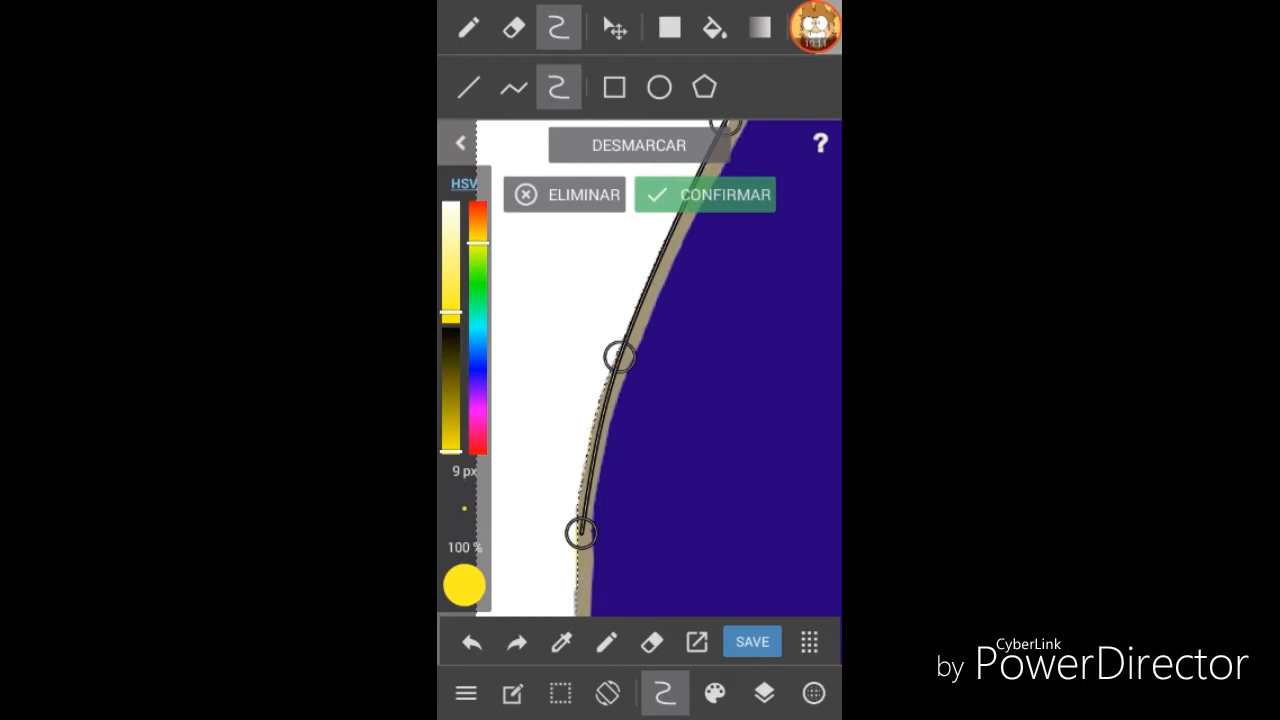
Step: Place a smooth yellow curve along the purple hair's edge with the curve tool
click(705, 194)
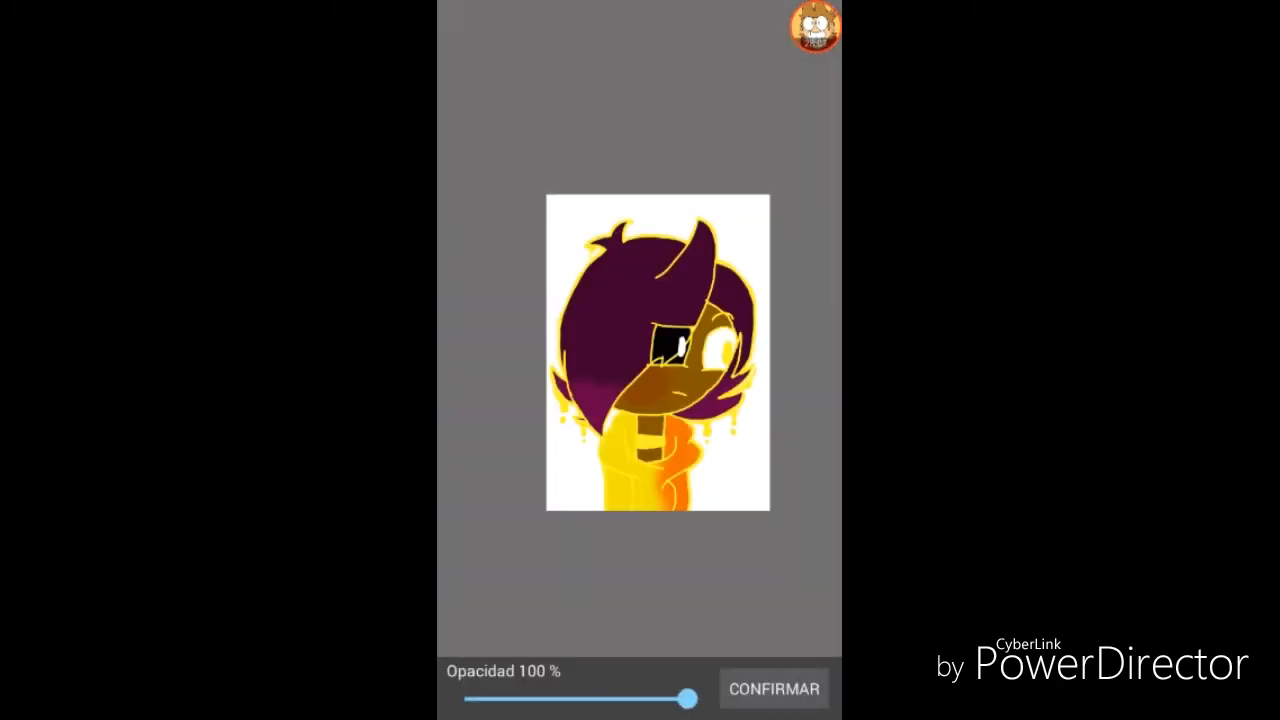
Step: Paint eye highlights and pink hair hearts, add Capa4, move Capa3 below Capa2 and tick Bloquear
click(774, 688)
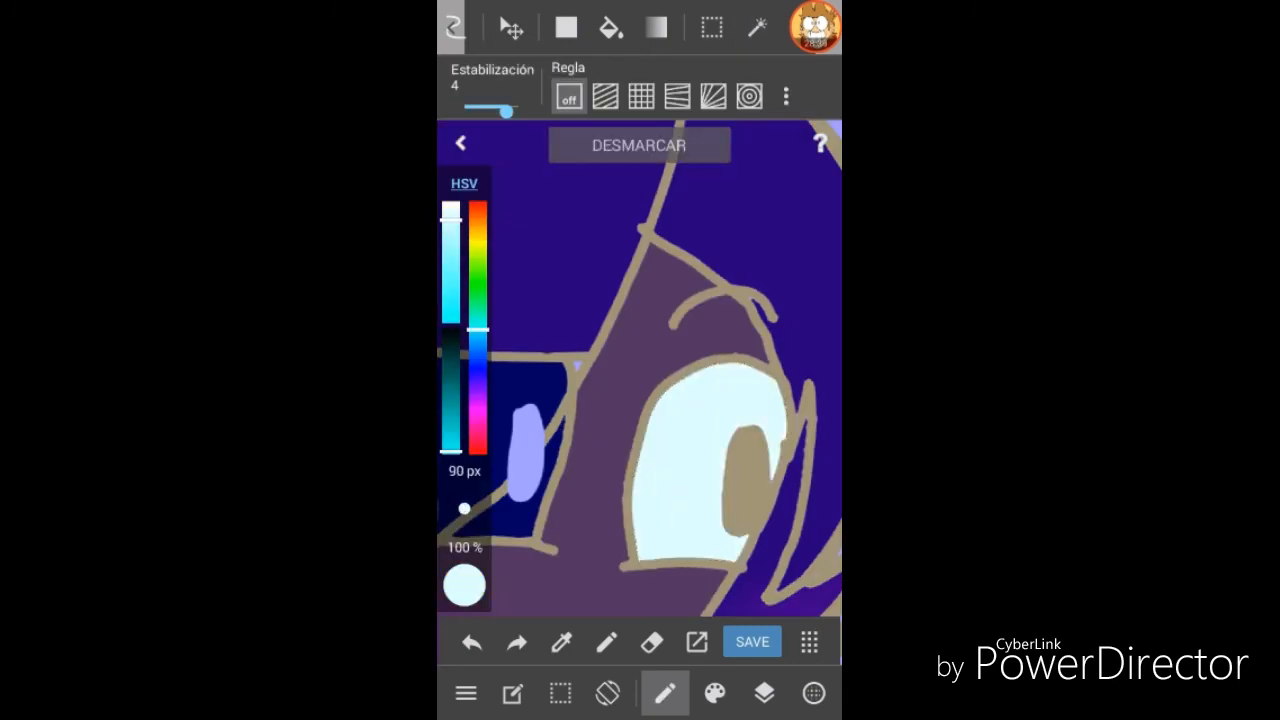
click(480, 450)
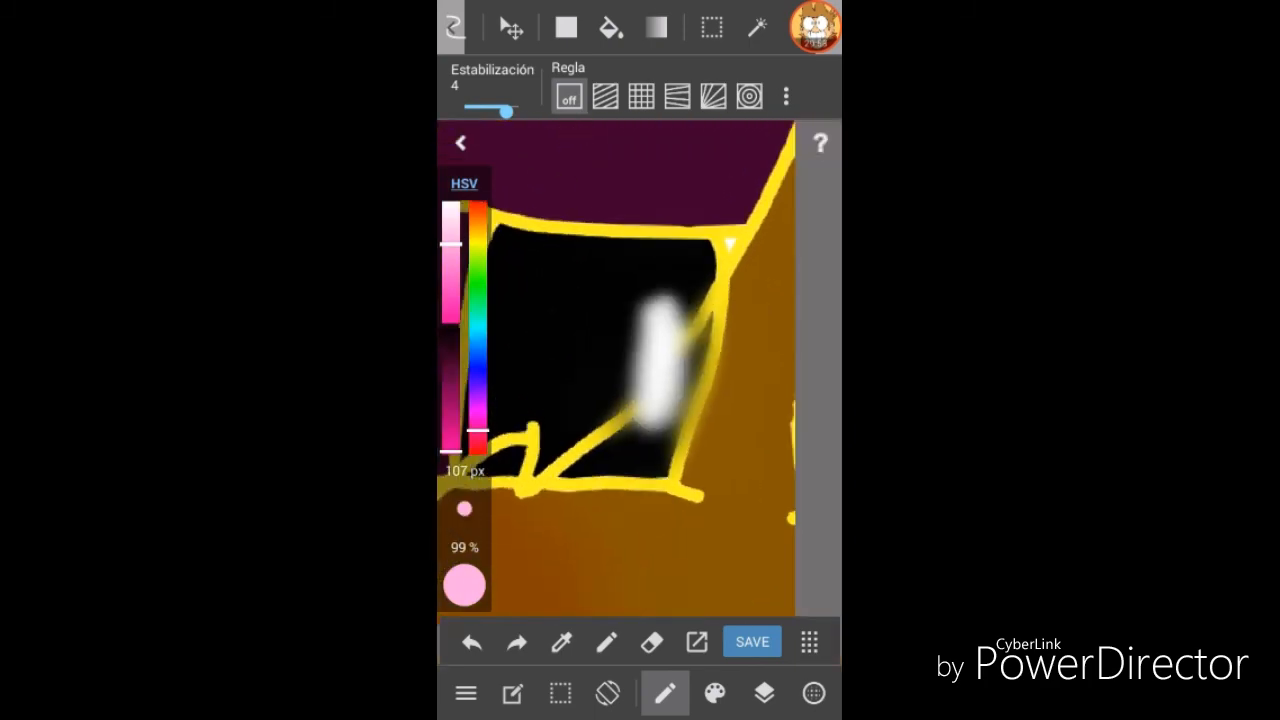
click(763, 28)
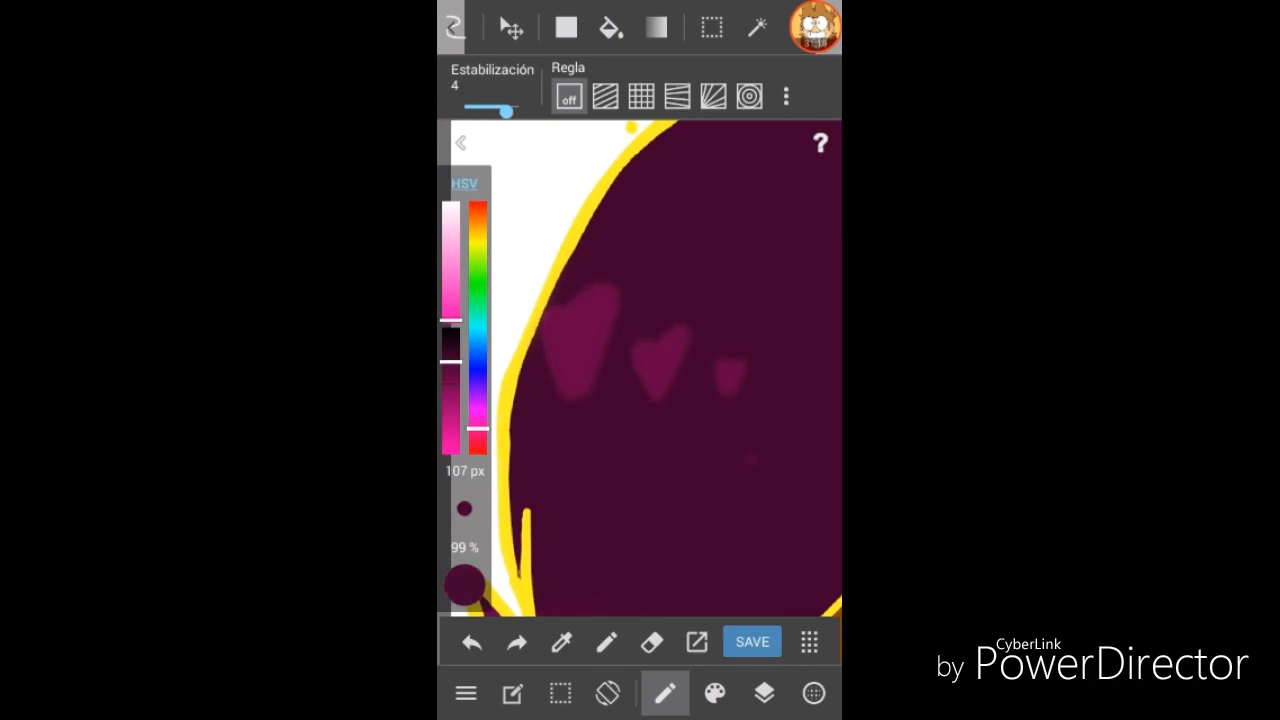
click(764, 692)
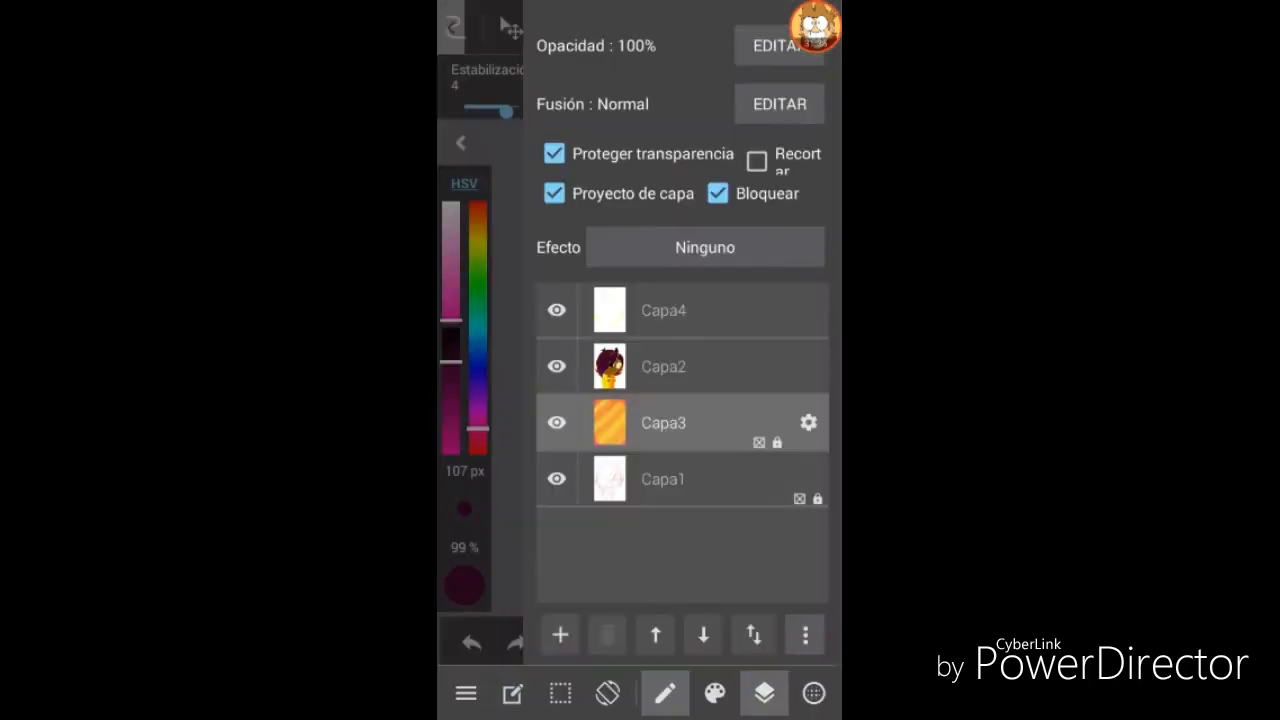